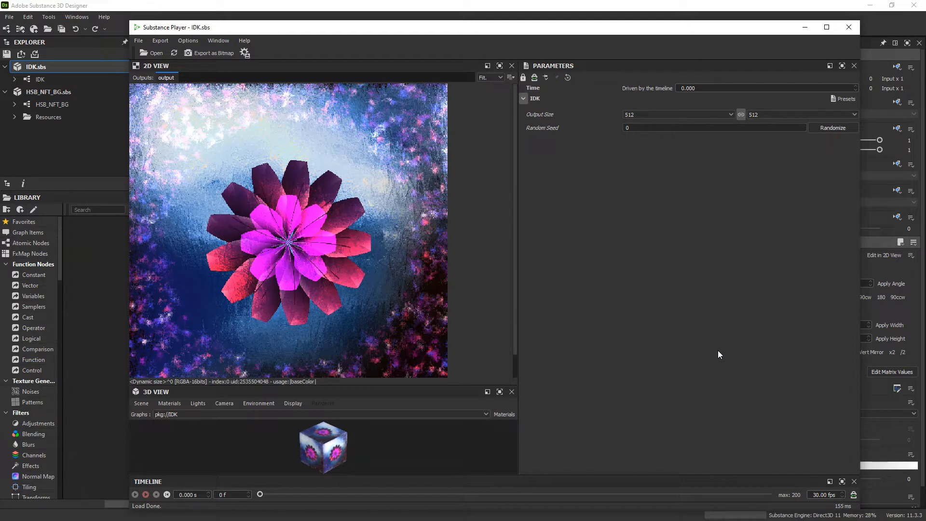
mouse_move(598, 398)
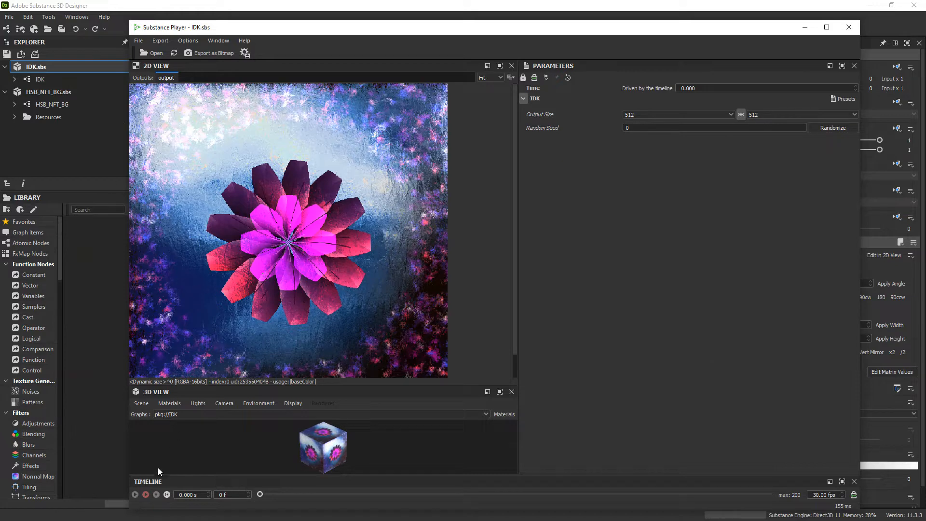
Play the flower animation to about 7.6 s until 'relax' appears, then dismiss the Player.
click(134, 494)
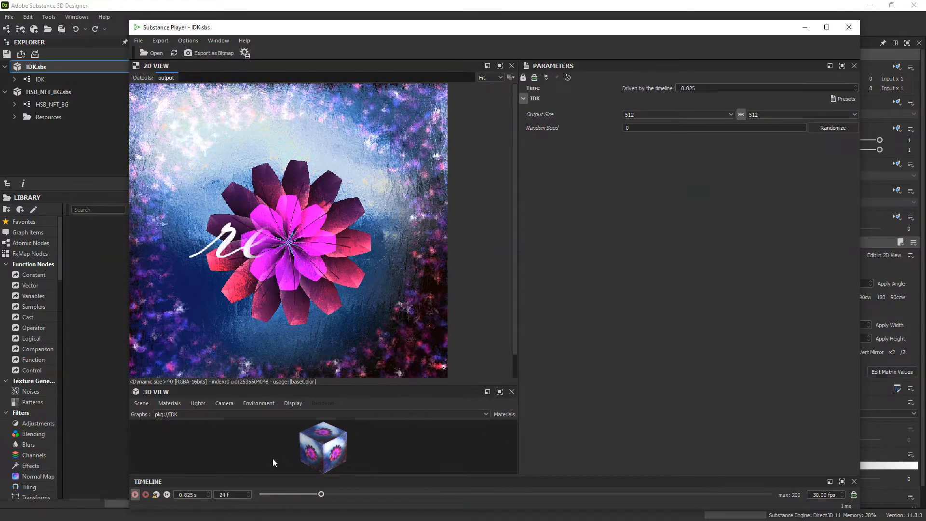
drag(321, 494, 469, 494)
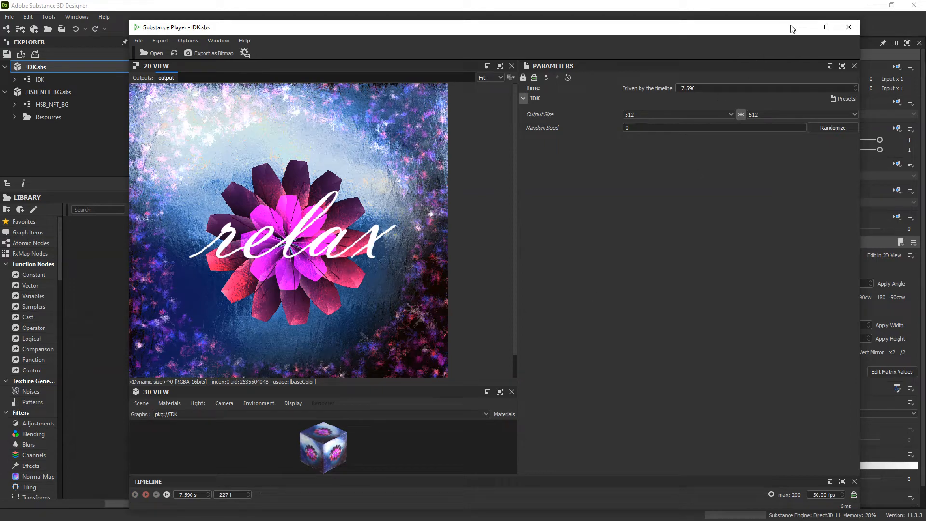
click(850, 27)
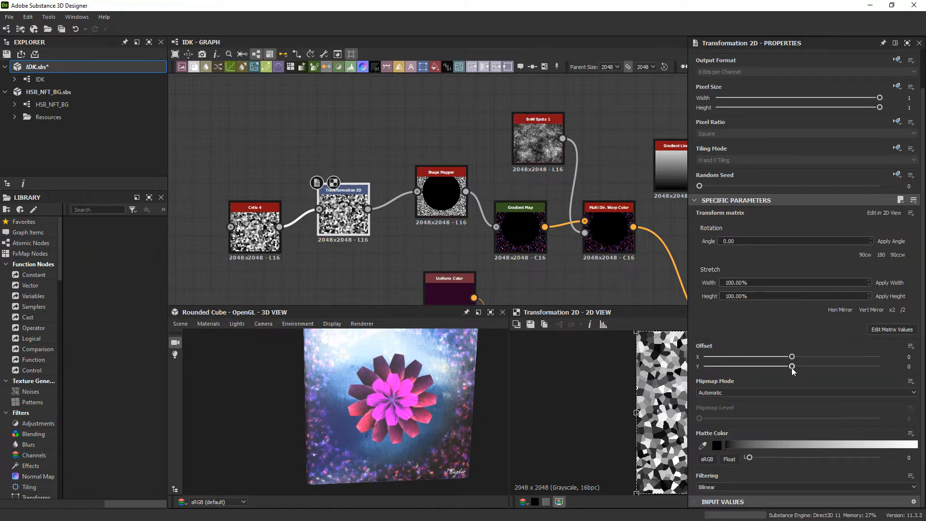
Sweep the Transformation 2D Offset Y negative, then leave it at 0.36.
drag(792, 366, 737, 366)
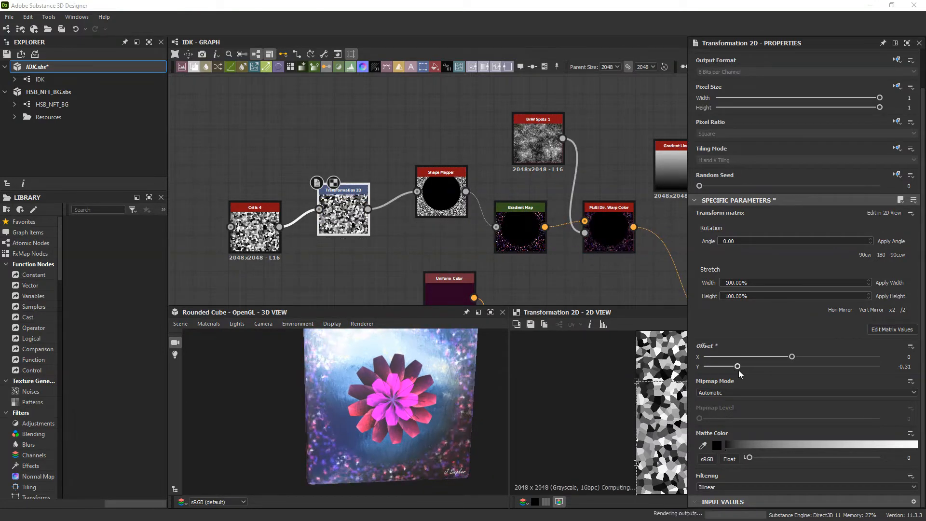
drag(737, 366, 800, 366)
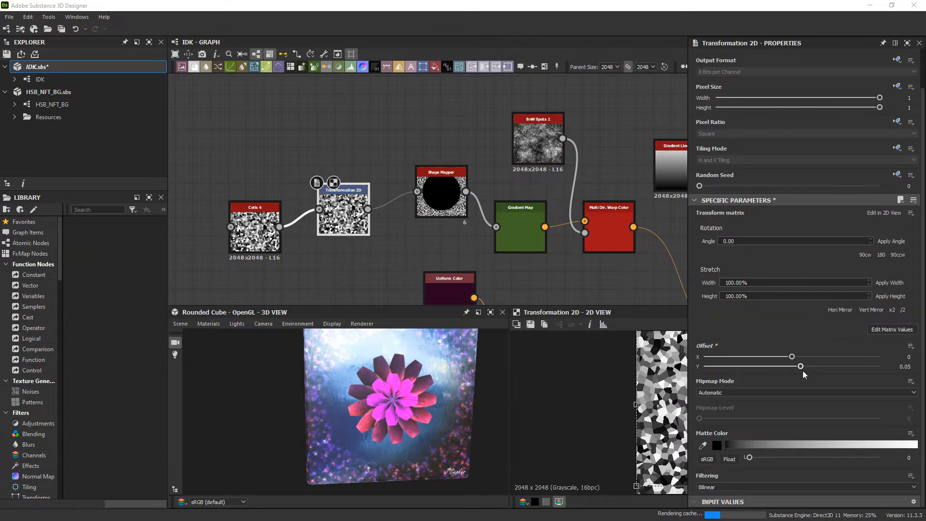
drag(800, 366, 850, 366)
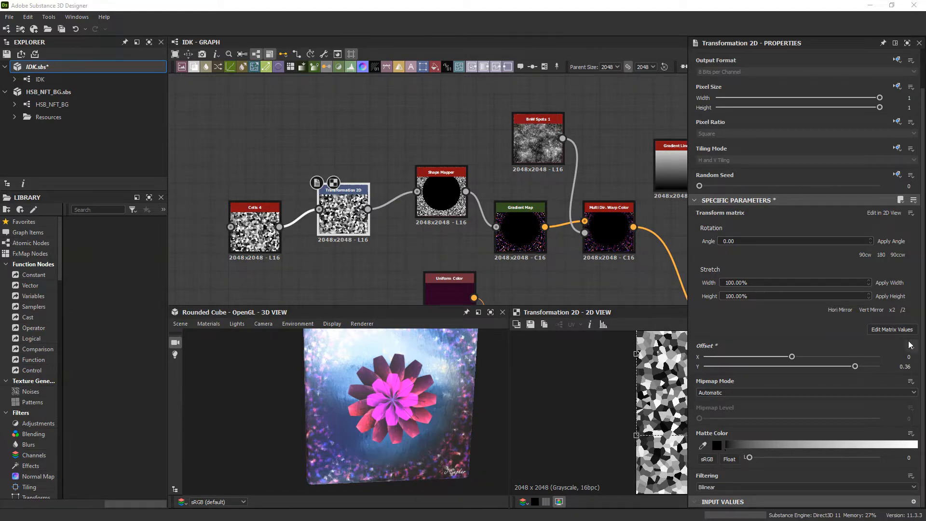
Switch the Transformation 2D Offset parameter to an Empty Function.
click(912, 346)
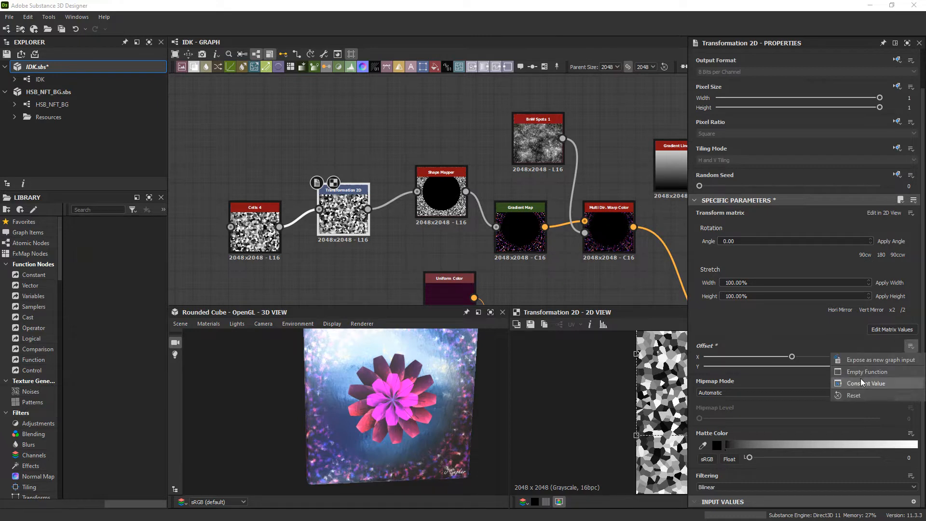
click(868, 372)
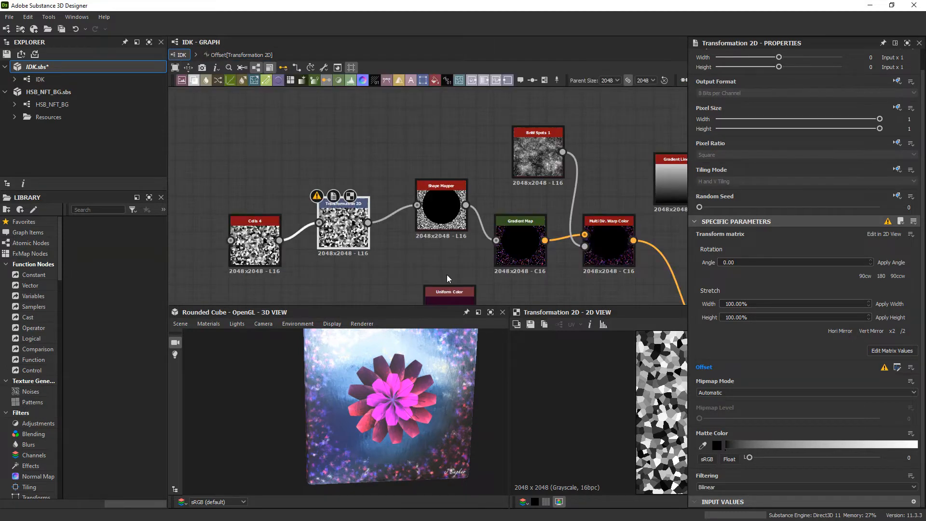
mouse_move(887, 383)
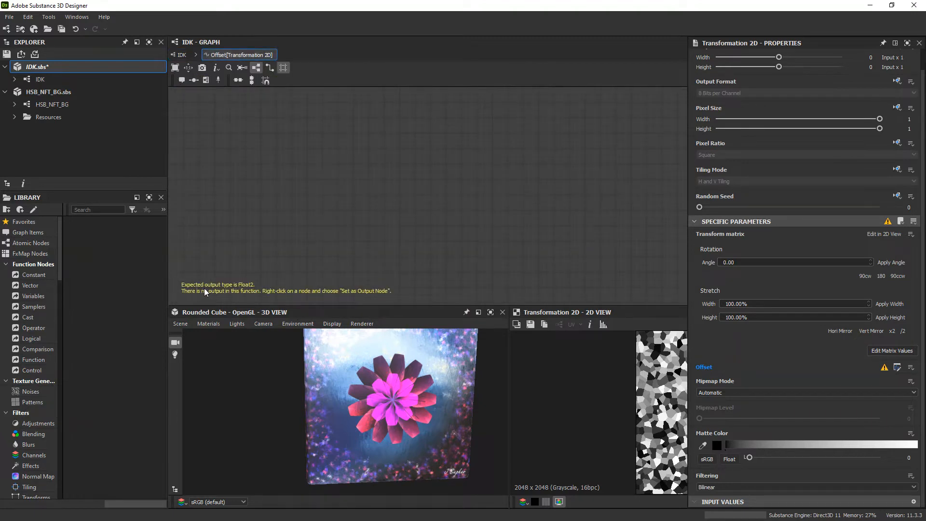
mouse_move(387, 256)
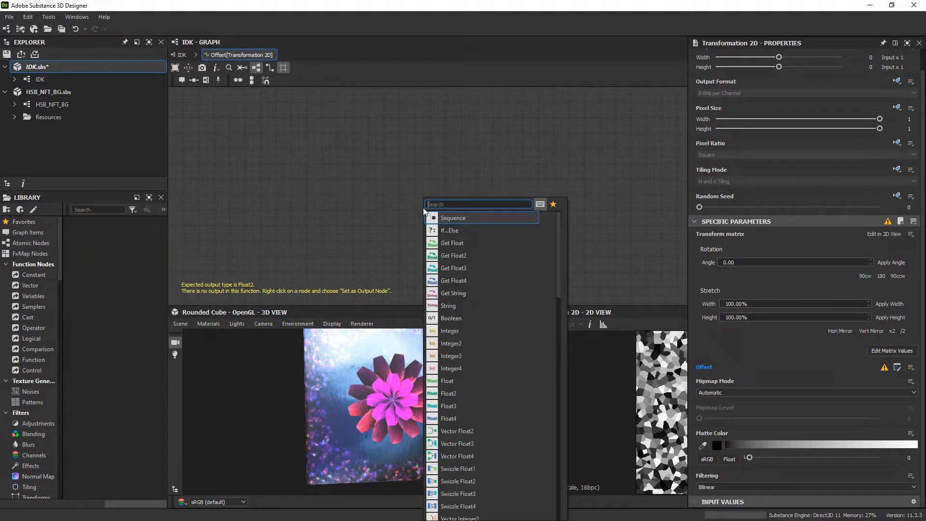
Add a Float2 constant node to the offset function and try different component values.
text(fl)
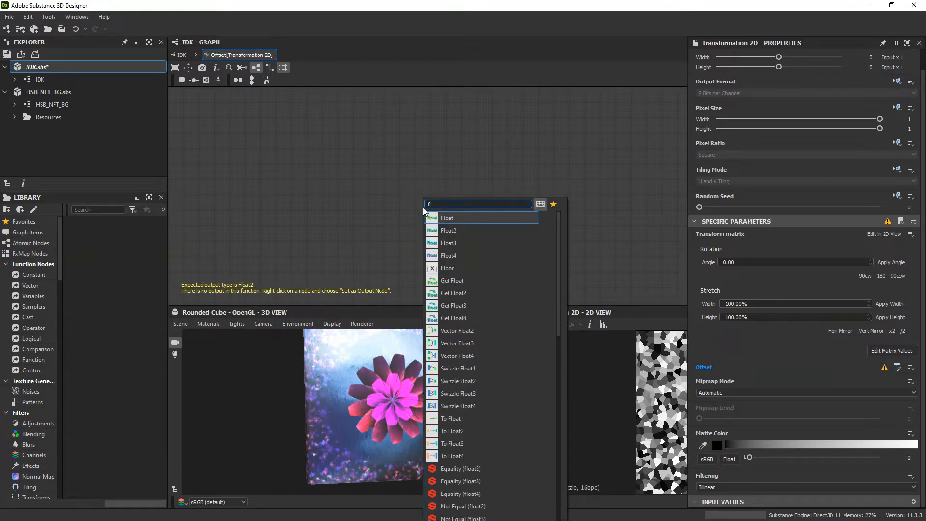
click(448, 231)
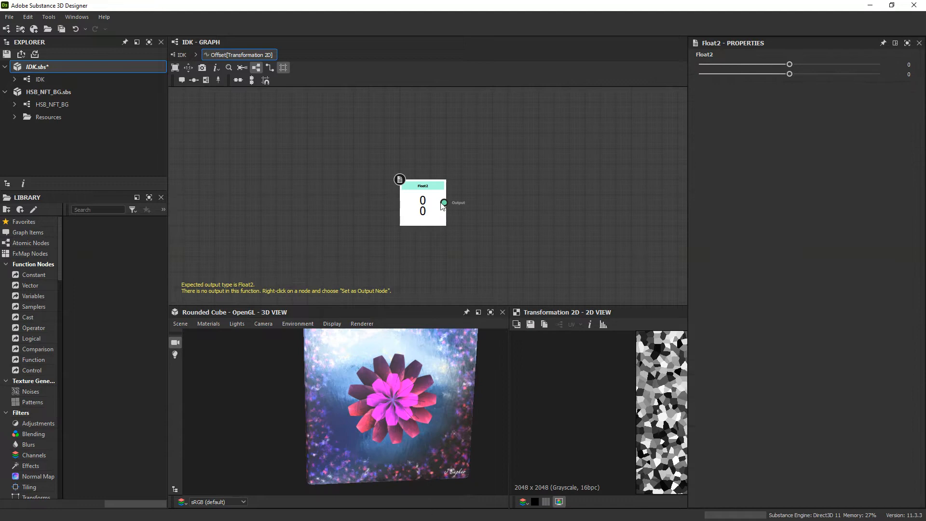
mouse_move(758, 79)
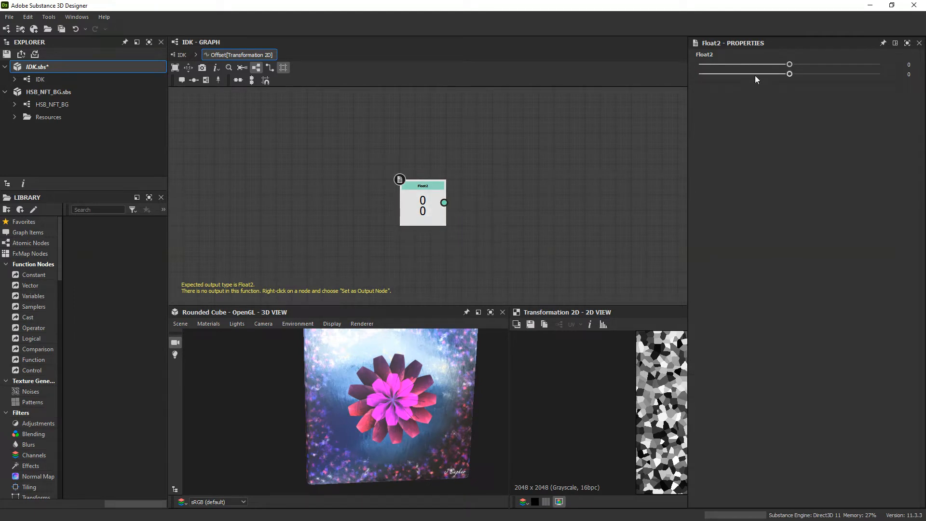
drag(789, 64, 745, 64)
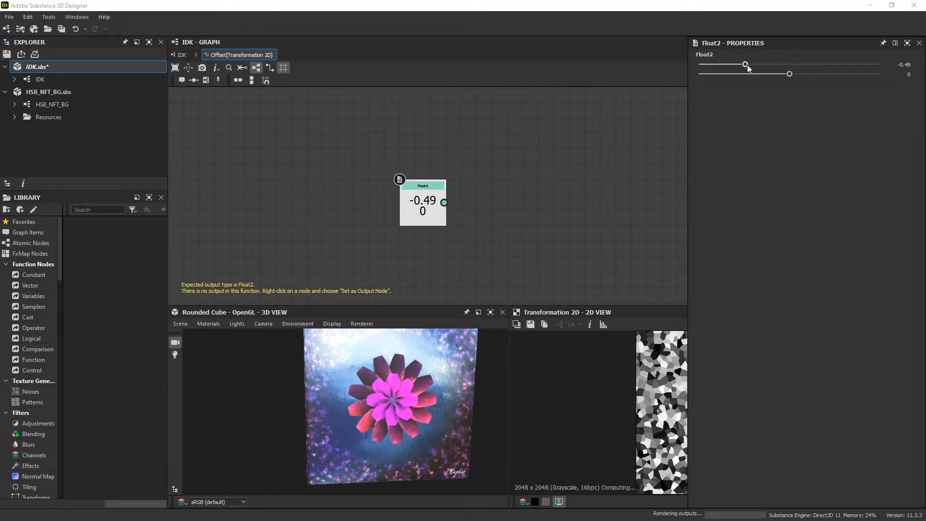
drag(745, 64, 812, 63)
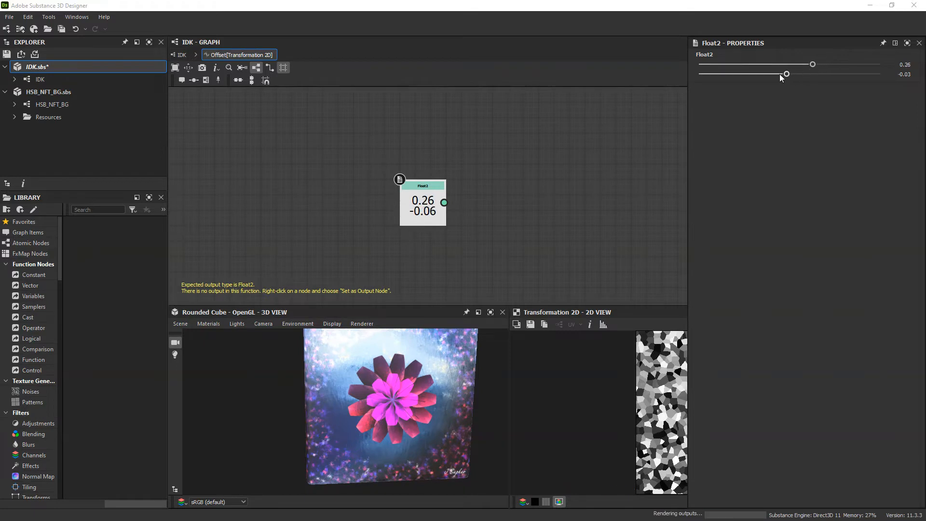
Make the Float2 the output node with values 0.32 and -0.25.
right_click(423, 203)
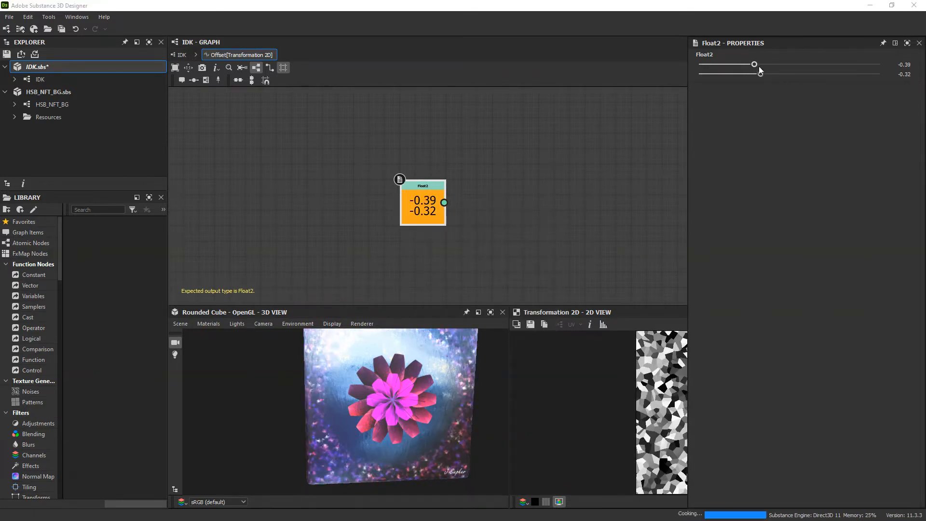
drag(753, 73, 826, 74)
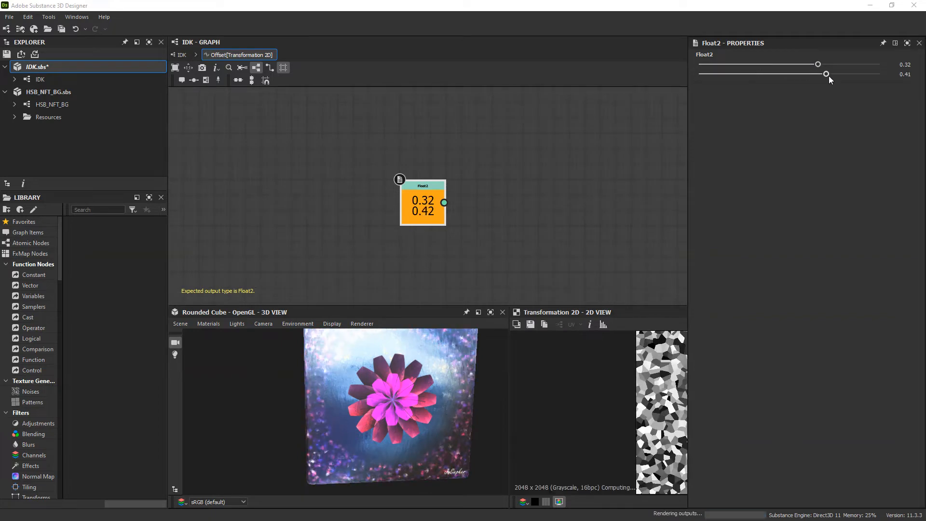
drag(827, 73, 766, 74)
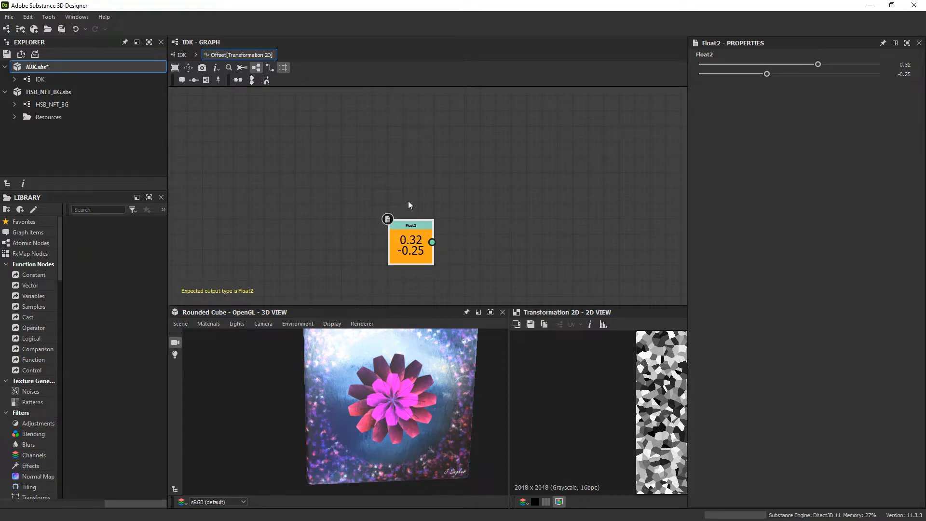
mouse_move(430, 168)
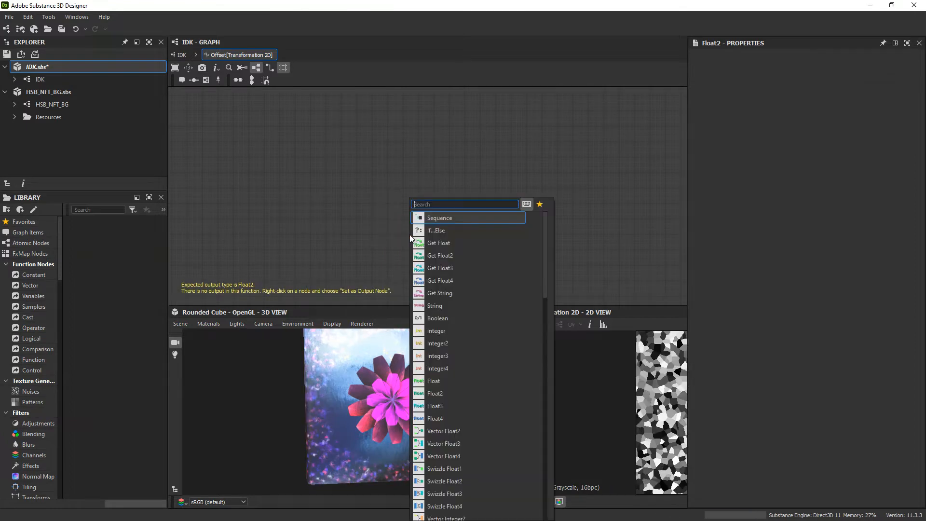
Add a Vector Float2 node via 'vec' search and set it as Output Node.
text(vec)
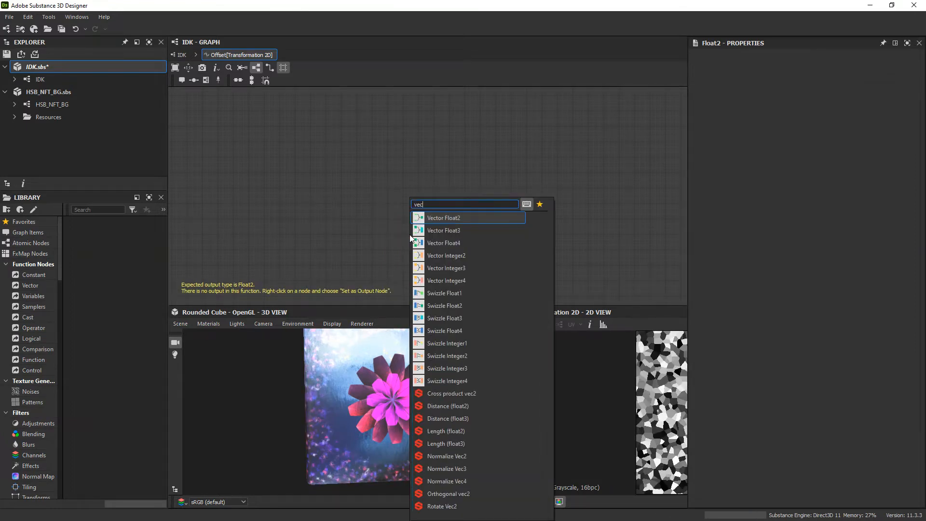
click(444, 217)
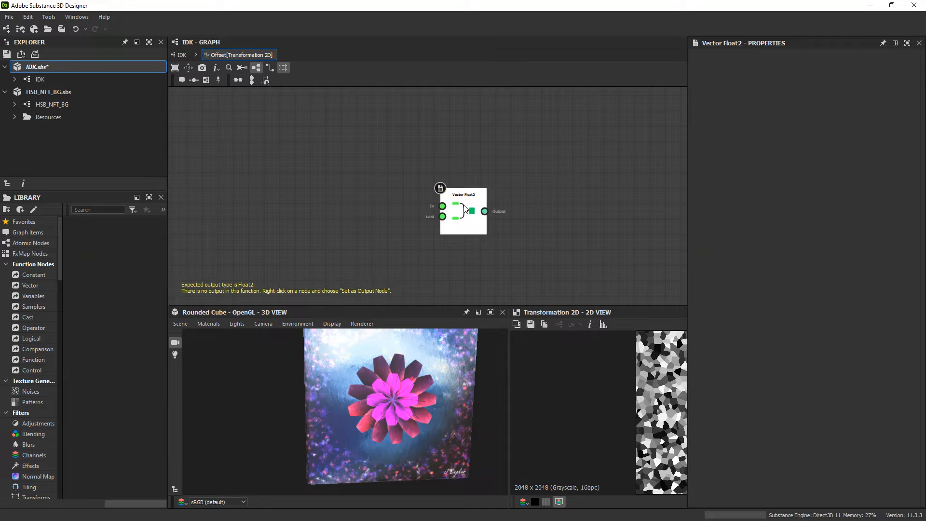
right_click(463, 210)
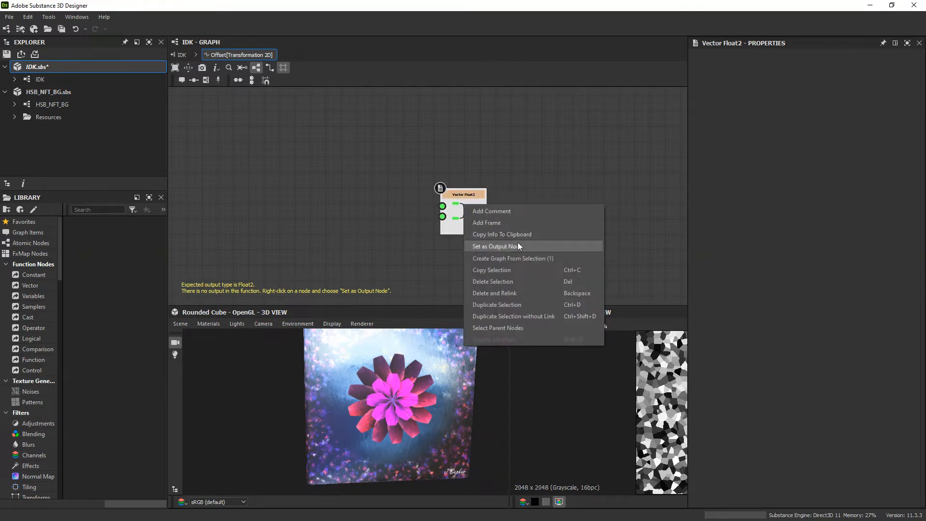
click(496, 246)
text(f)
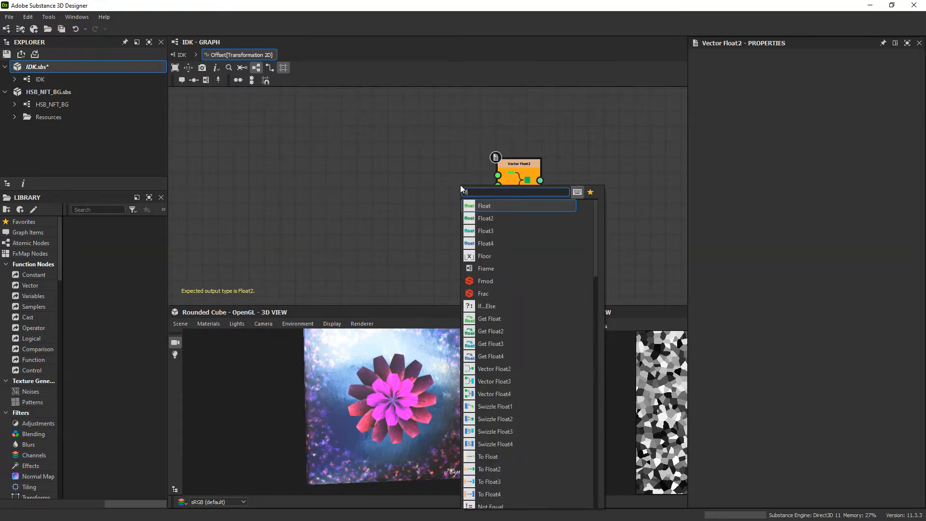
Add a constant Float 0 and a Get Float $time node, then open the IDK package options.
click(485, 206)
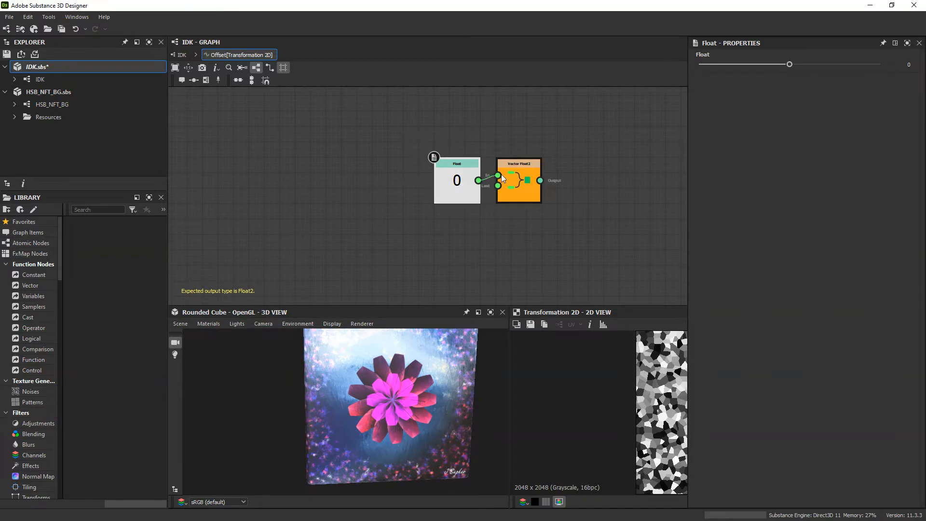
drag(457, 180, 426, 149)
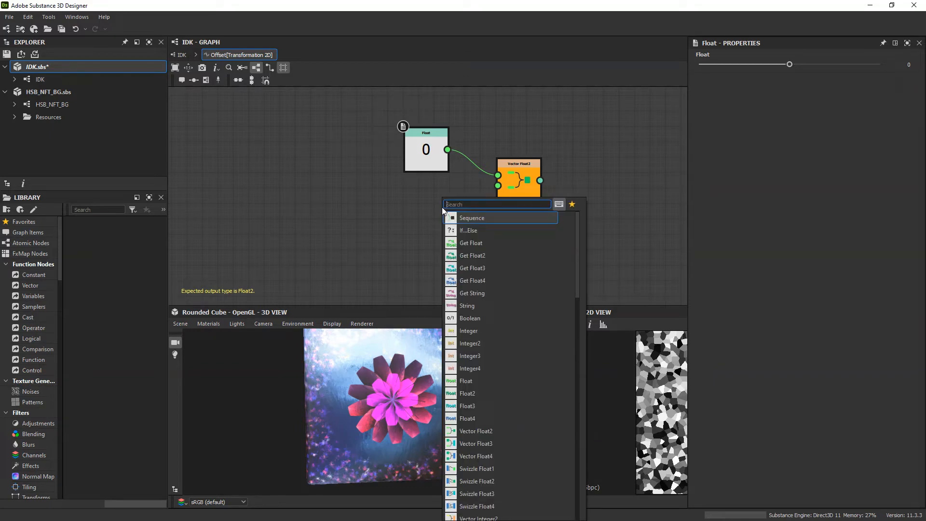
click(471, 243)
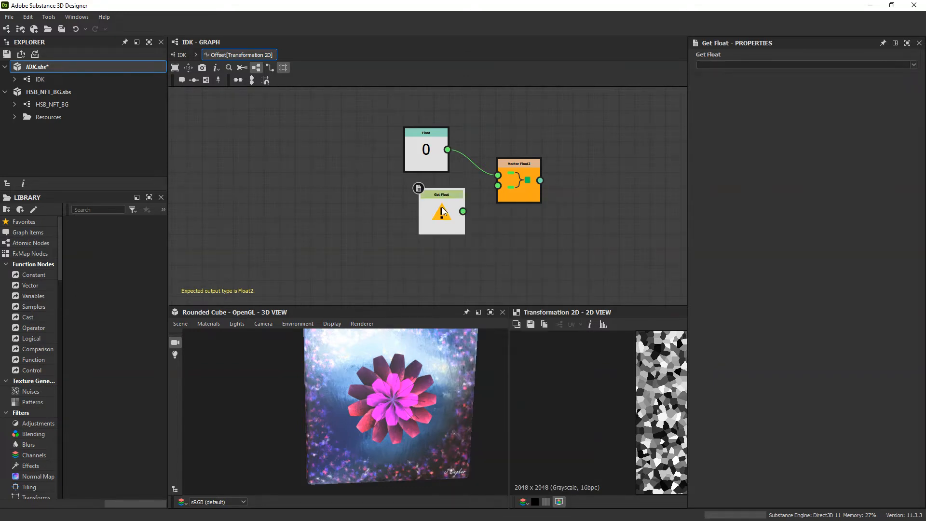
click(805, 64)
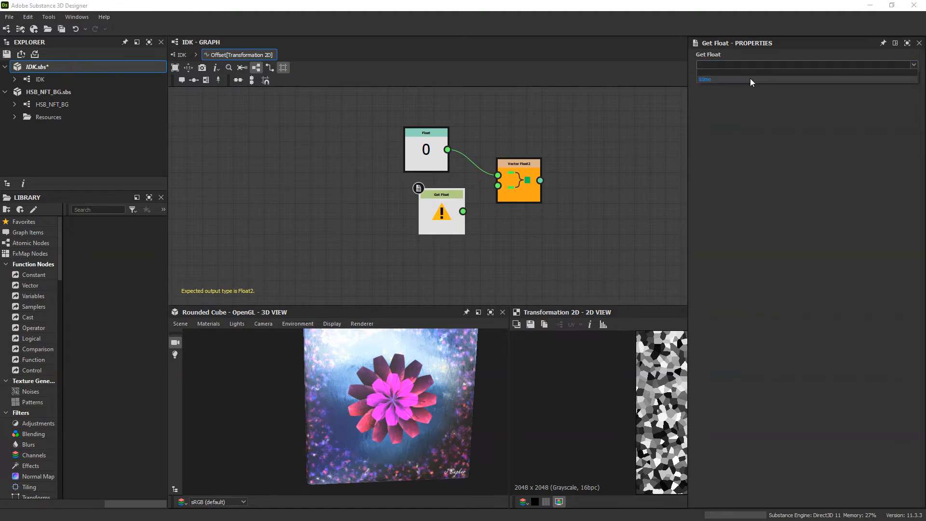
click(705, 79)
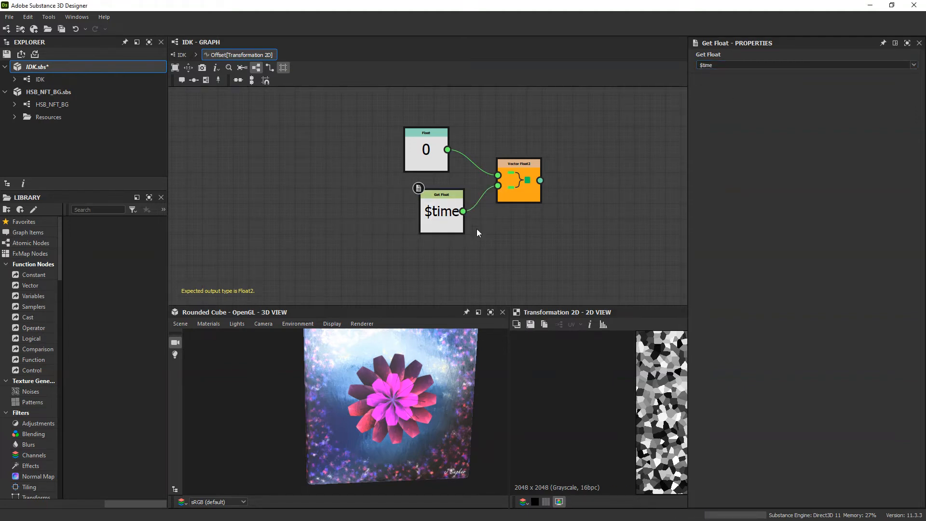
click(40, 79)
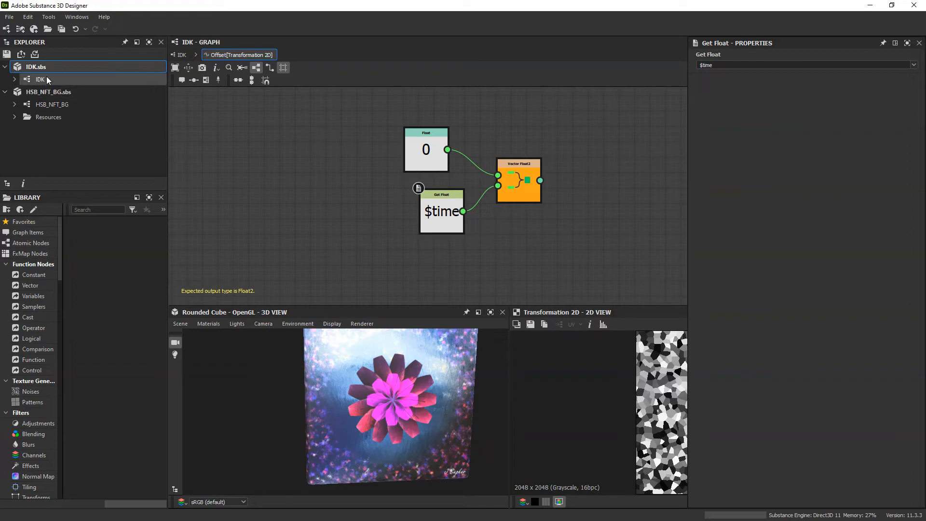
right_click(37, 66)
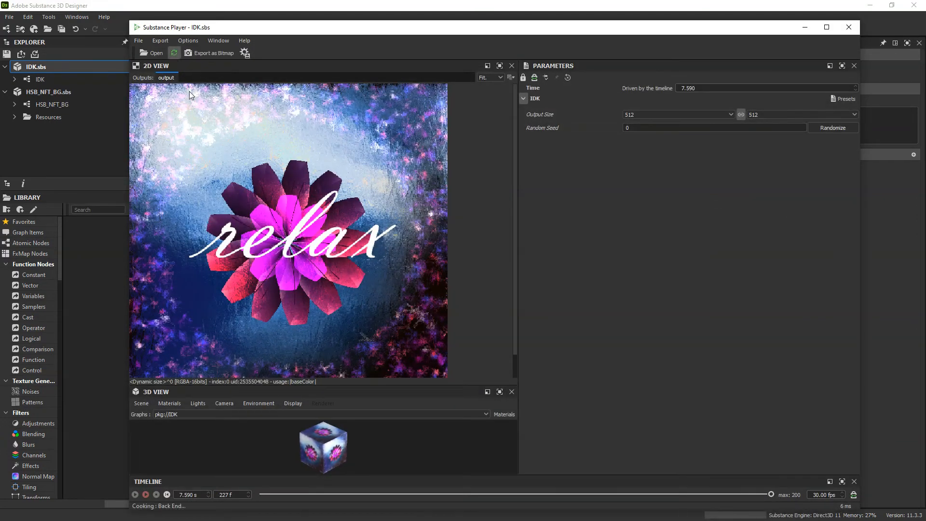
Rewind the relax flower animation, play it a few seconds, then stop.
click(135, 494)
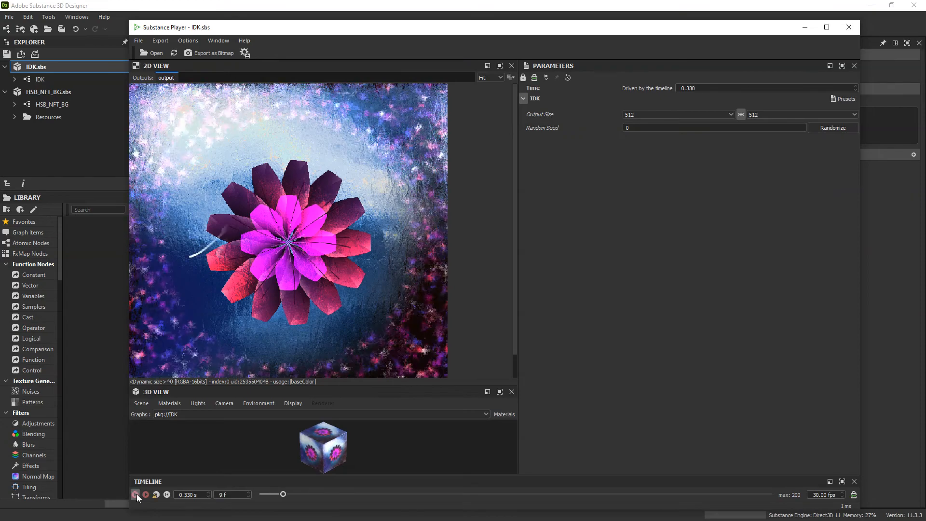
click(136, 494)
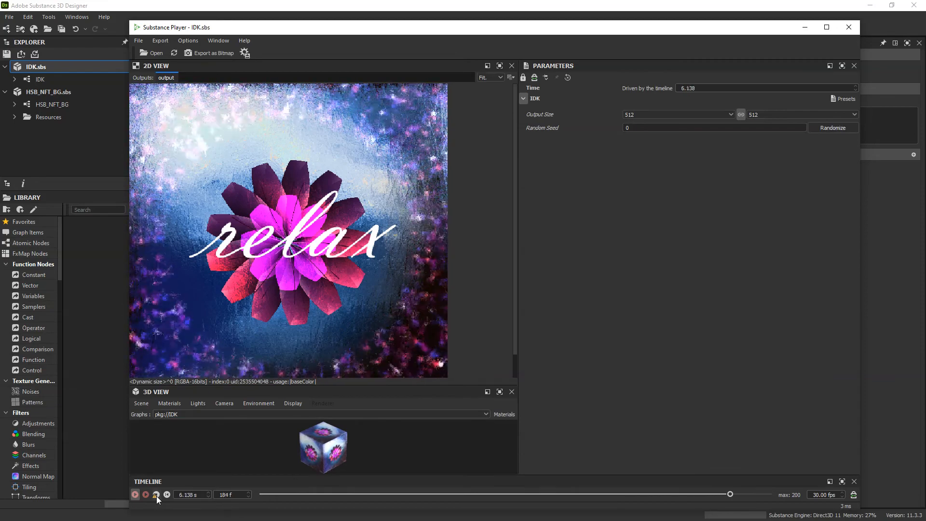
click(135, 494)
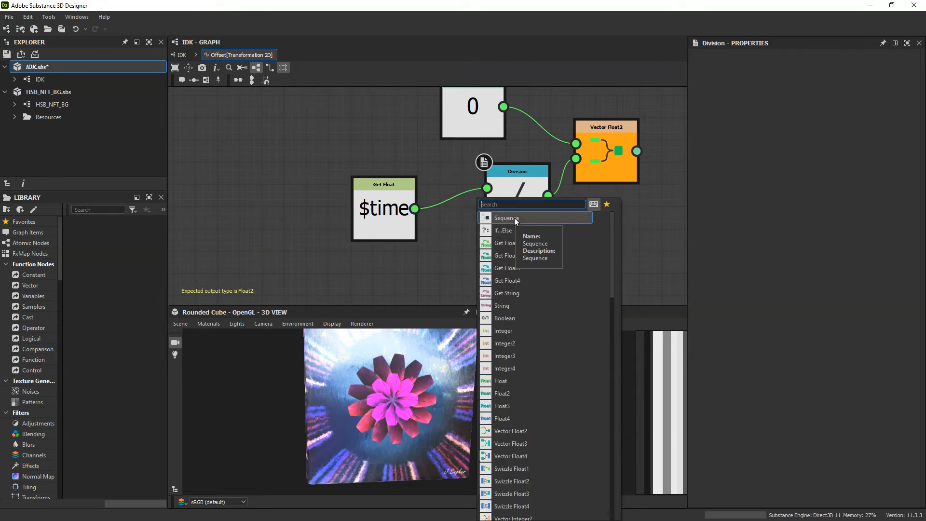
Add a Float divisor node set to 8, then select the IDK package for preview.
click(500, 381)
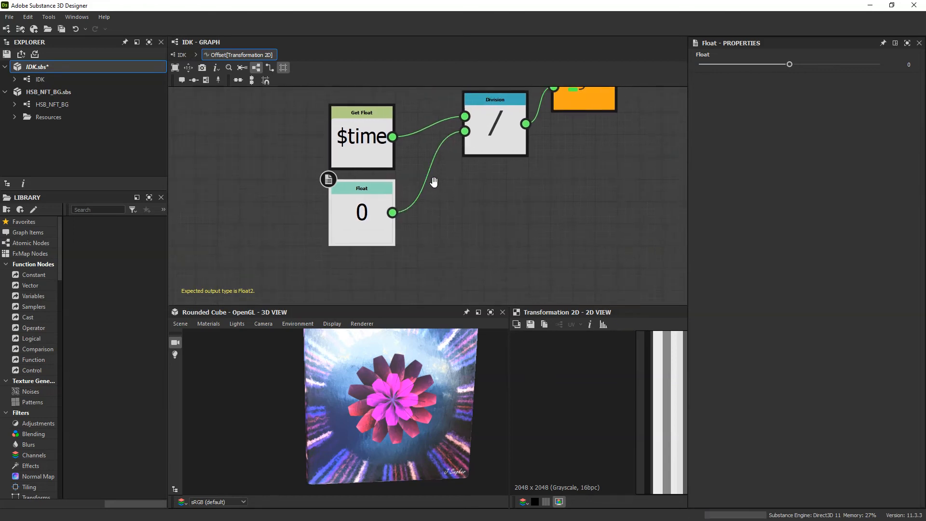
click(903, 64)
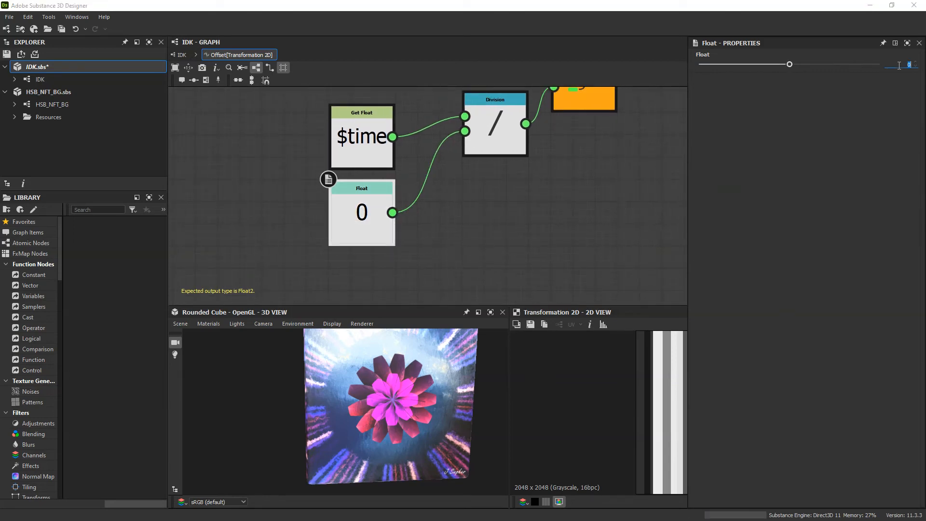
text(8)
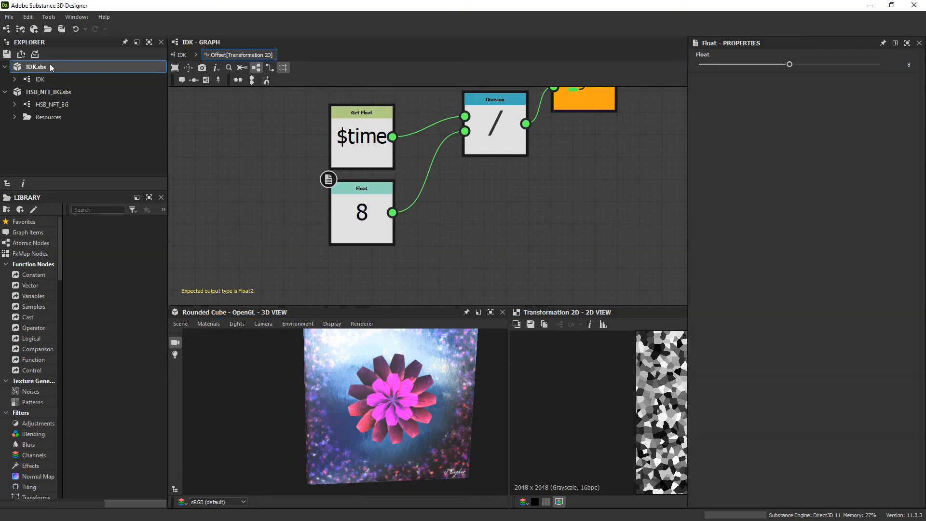
click(36, 66)
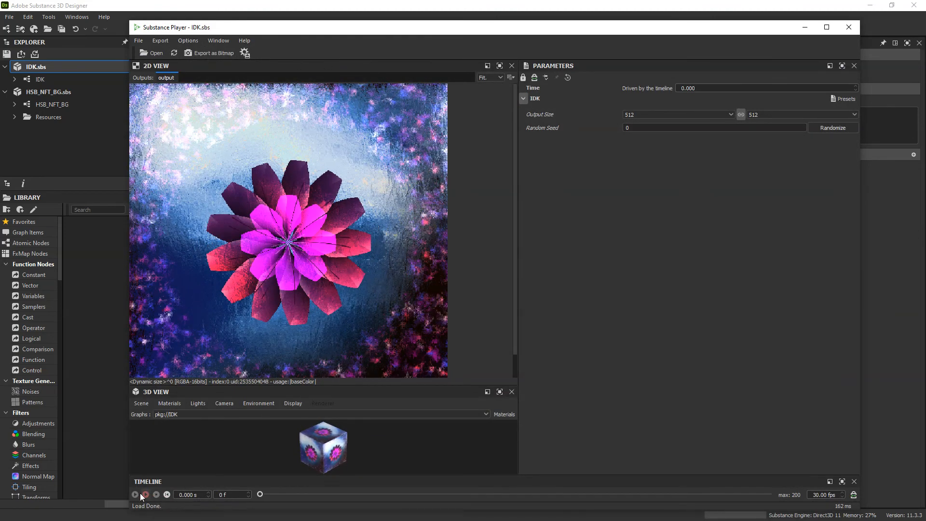
Play the updated relax texture for a few seconds, then stop playback.
click(135, 494)
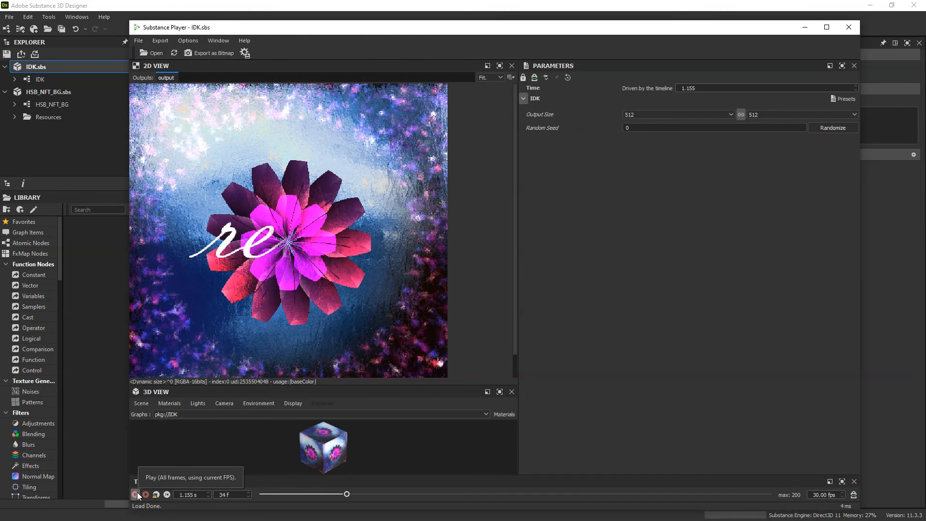
click(135, 494)
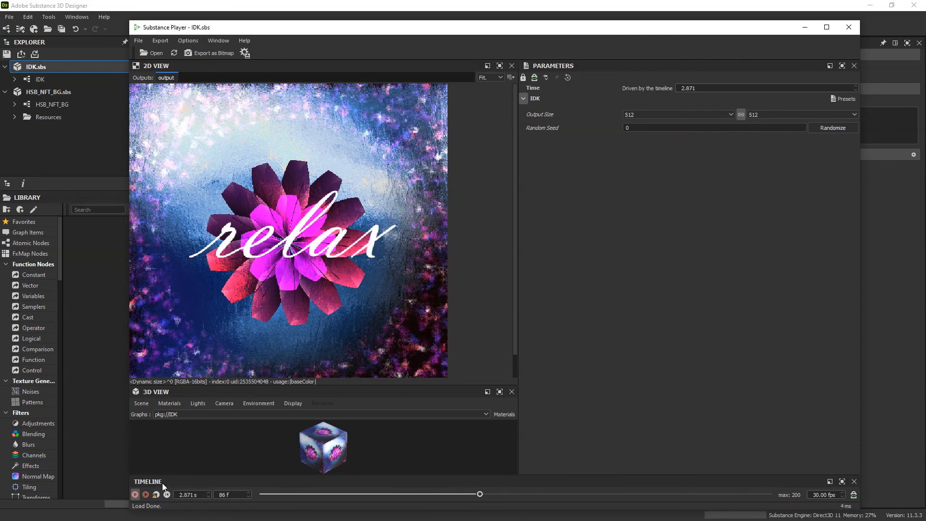
click(135, 494)
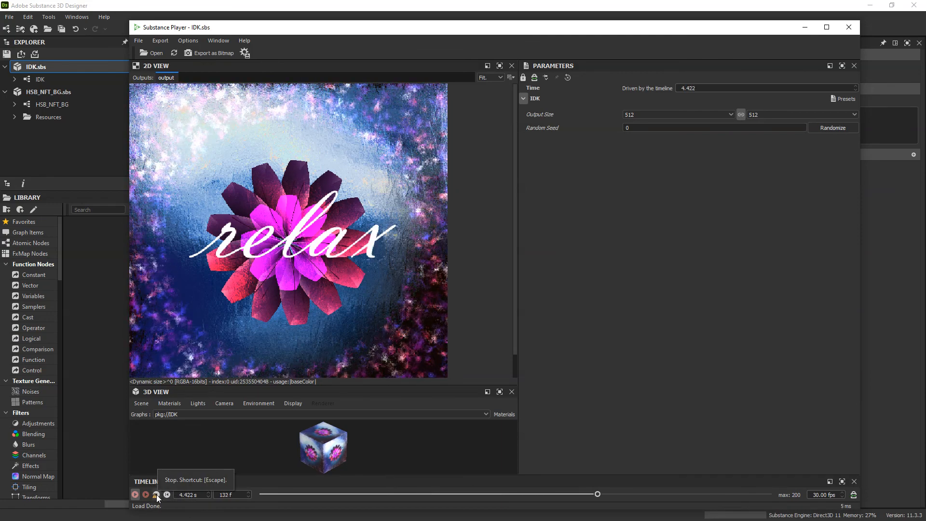